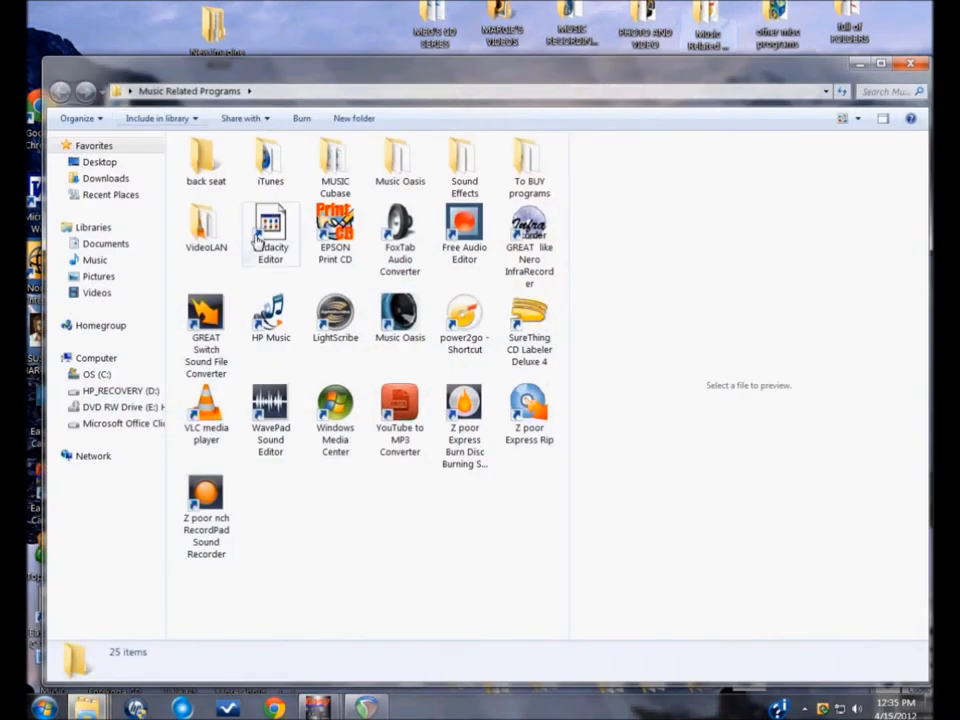
Select the Audacity Editor shortcut so its details show in Explorer
left_click(270, 235)
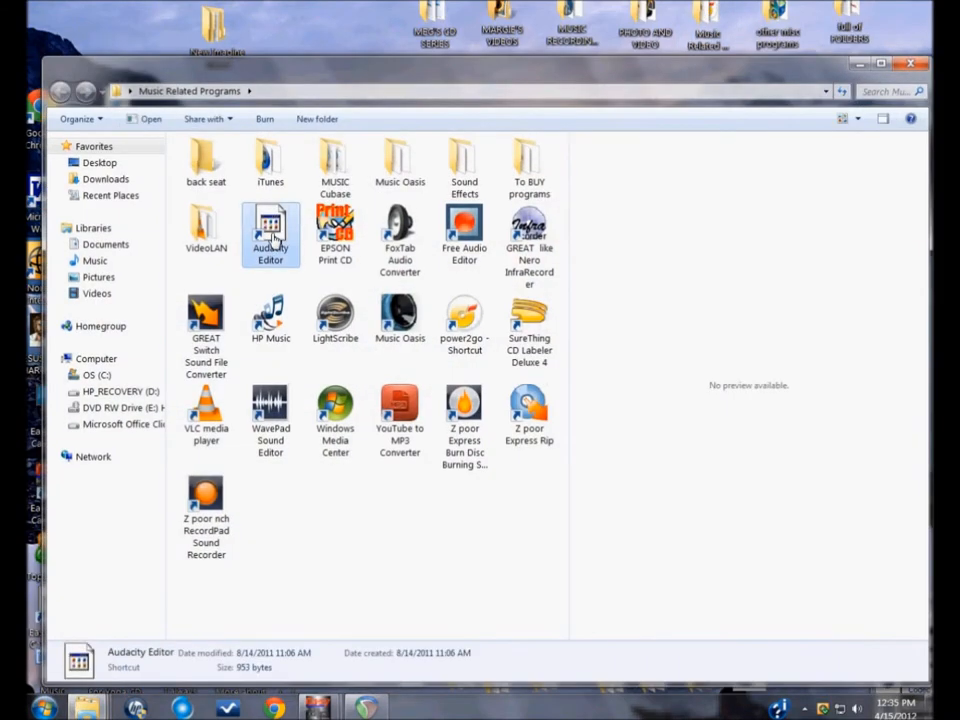
Launch Audacity and open 'Sing 02 Track 2 Hey Mr. Monkey.mp3' from the Desktop
double_click(270, 225)
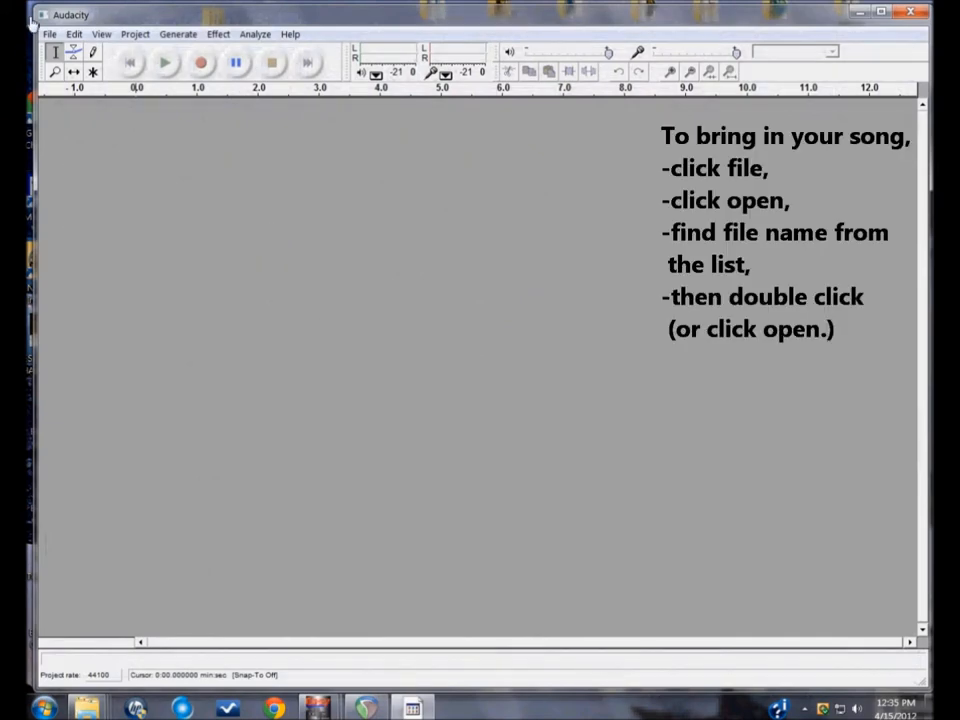
left_click(34, 35)
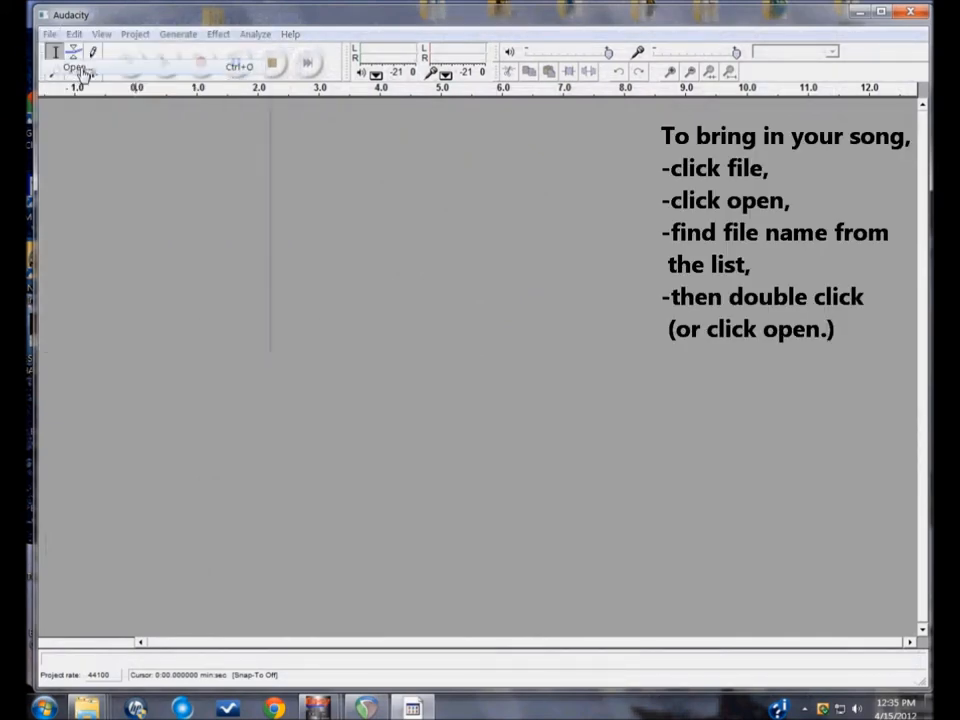
left_click(72, 72)
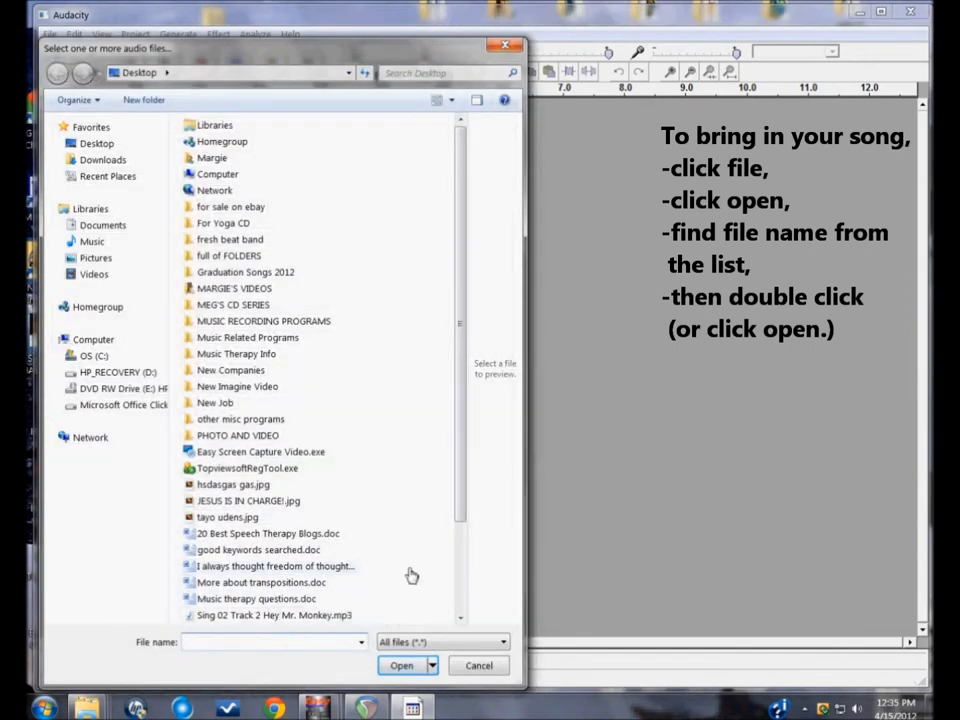
scroll("down", 3)
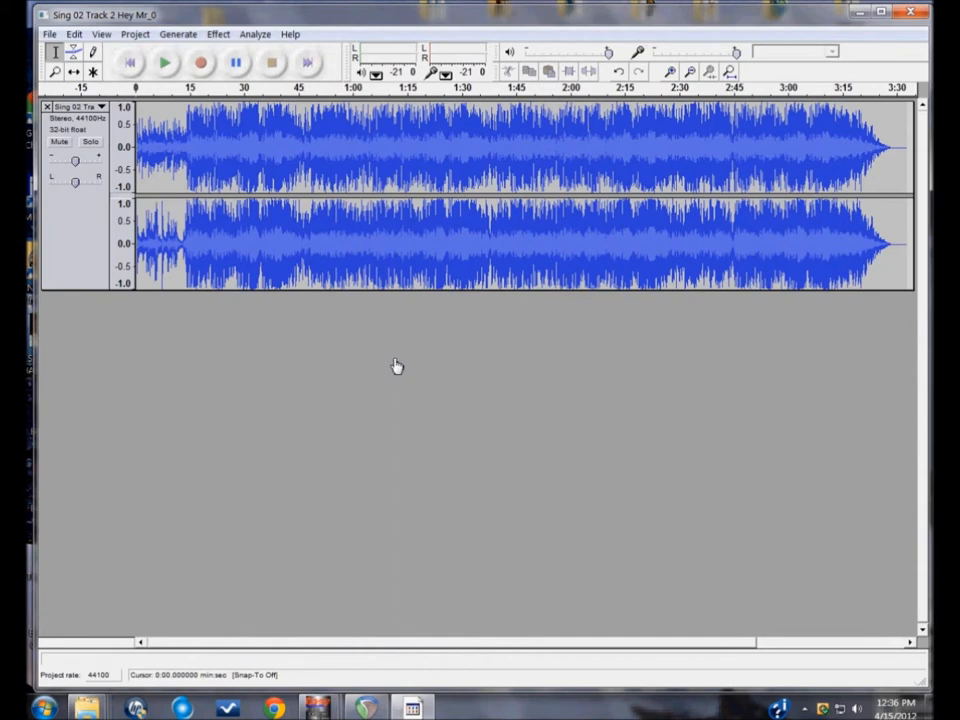
mouse_move(348, 341)
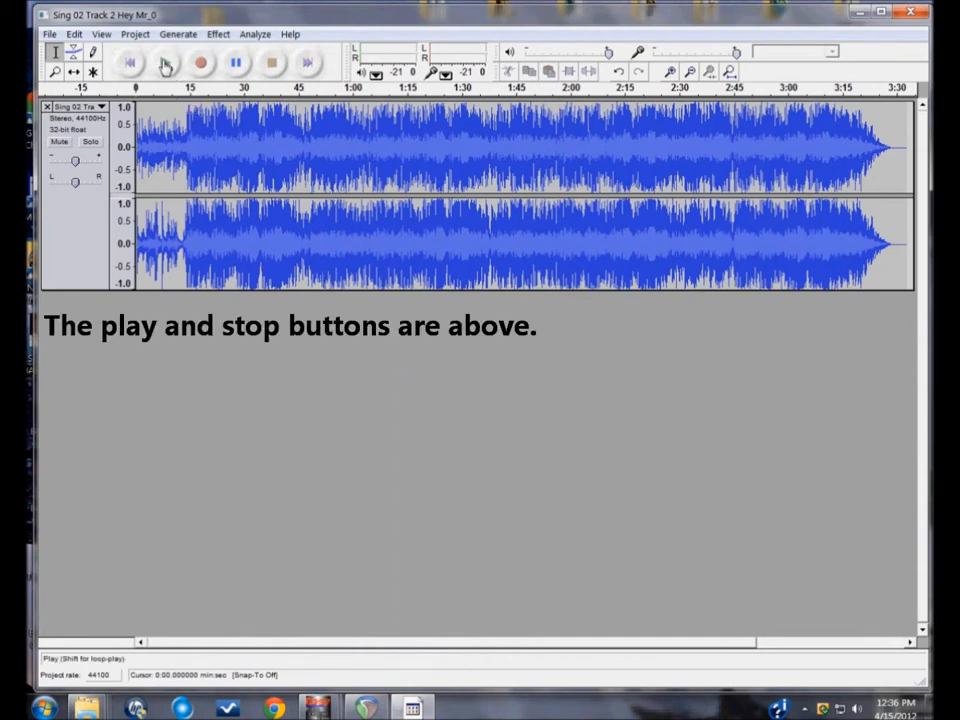
left_click(175, 65)
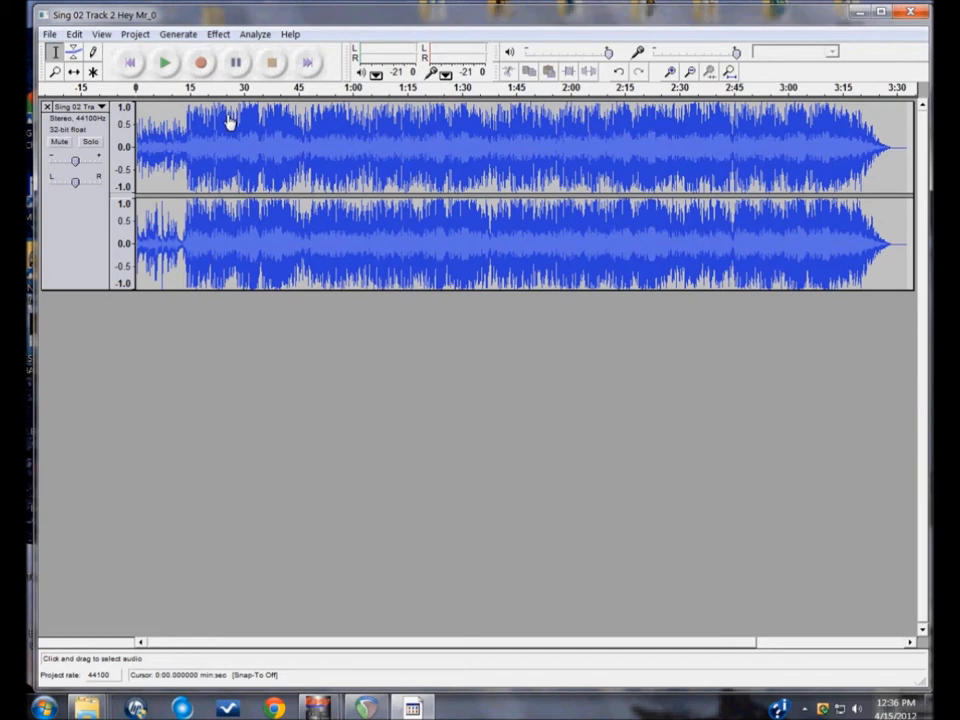
mouse_move(318, 147)
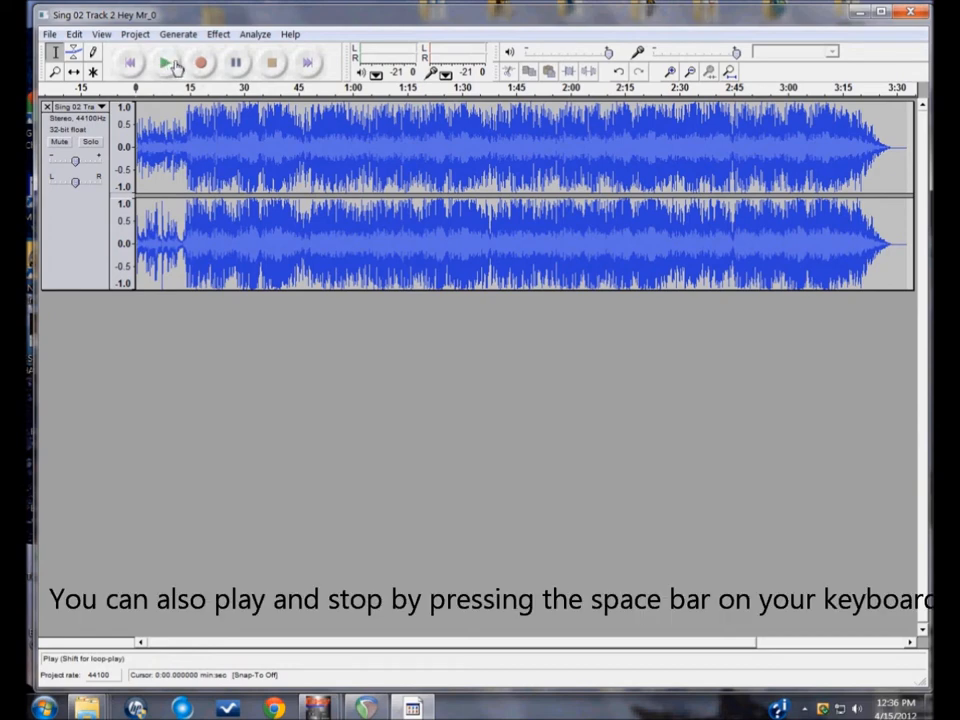
mouse_move(185, 64)
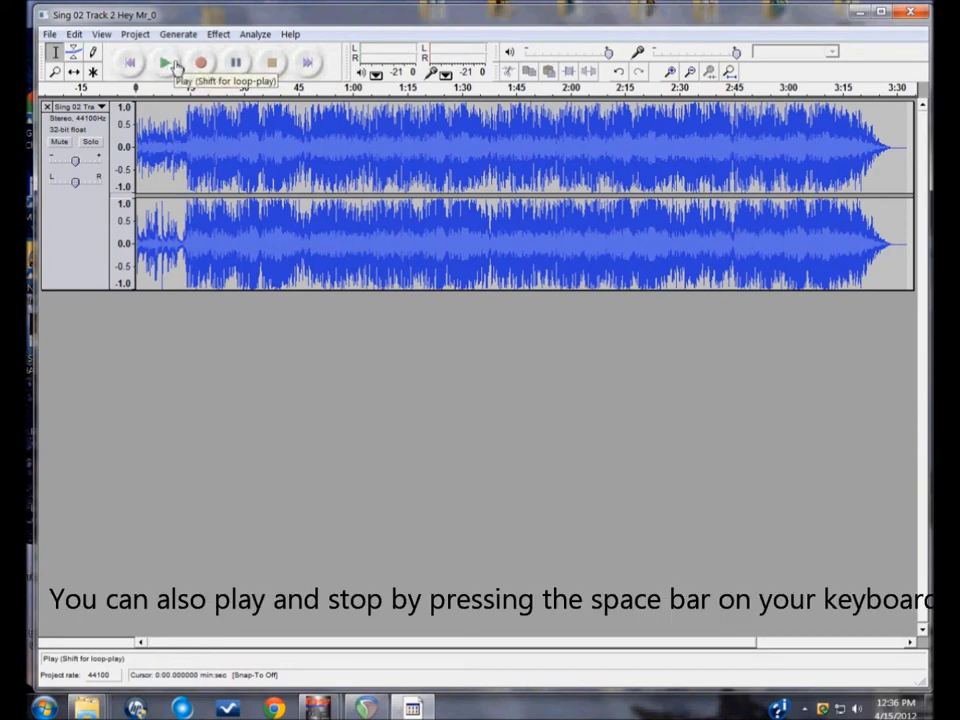
left_click(189, 66)
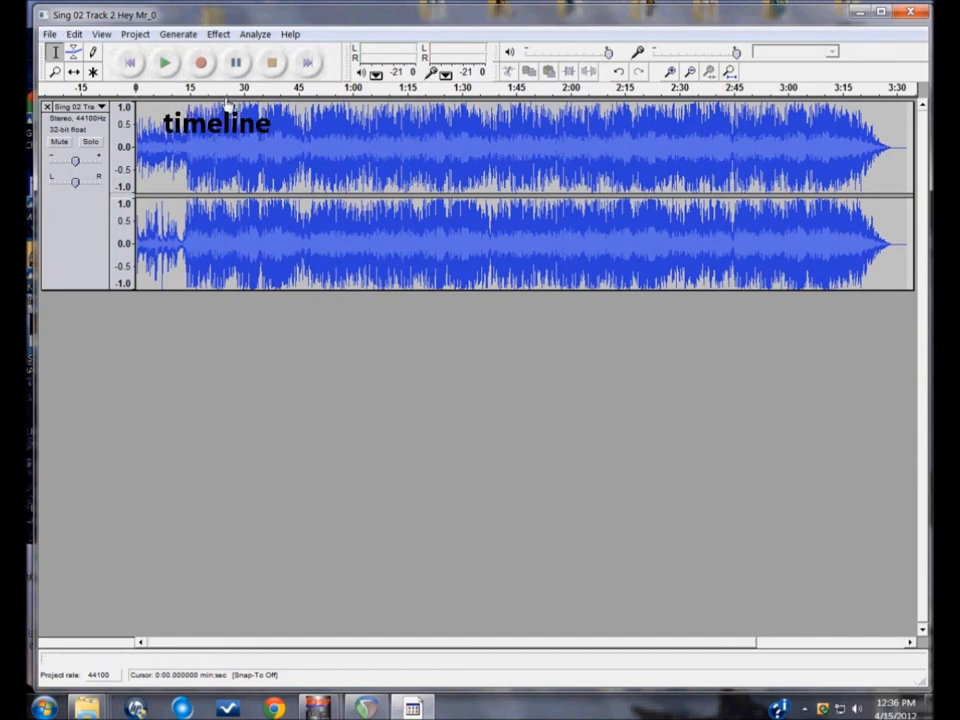
mouse_move(308, 95)
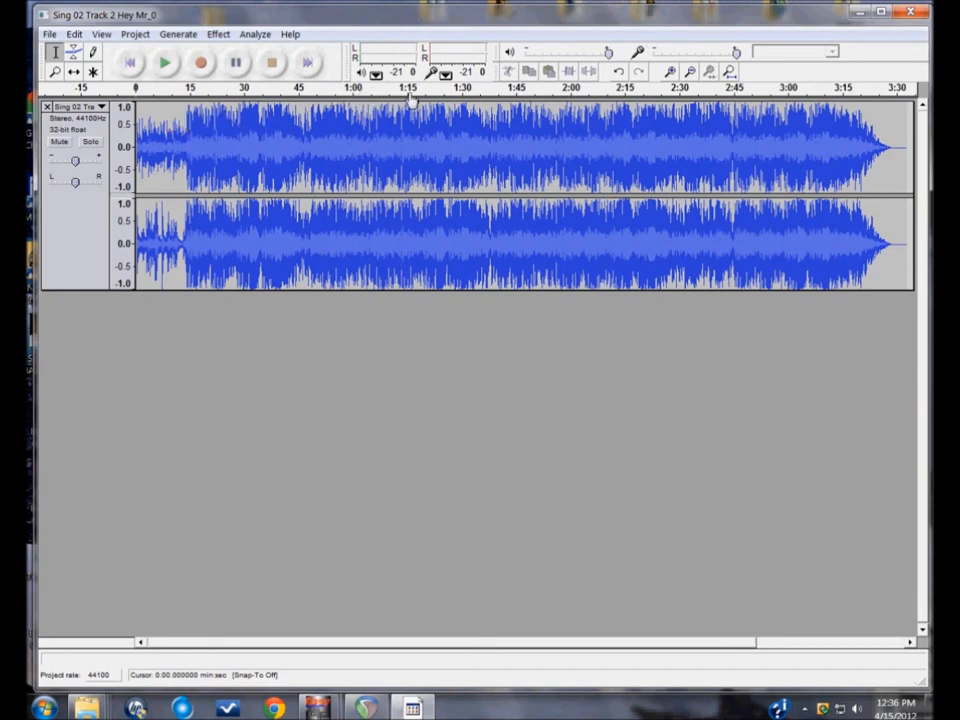
mouse_move(636, 124)
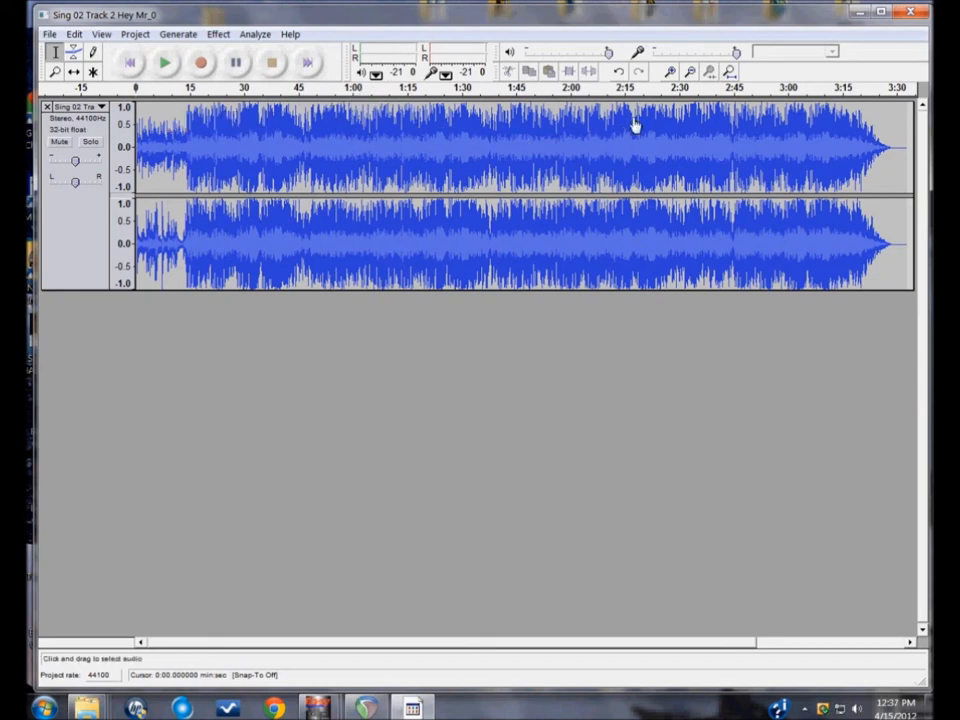
left_click(667, 71)
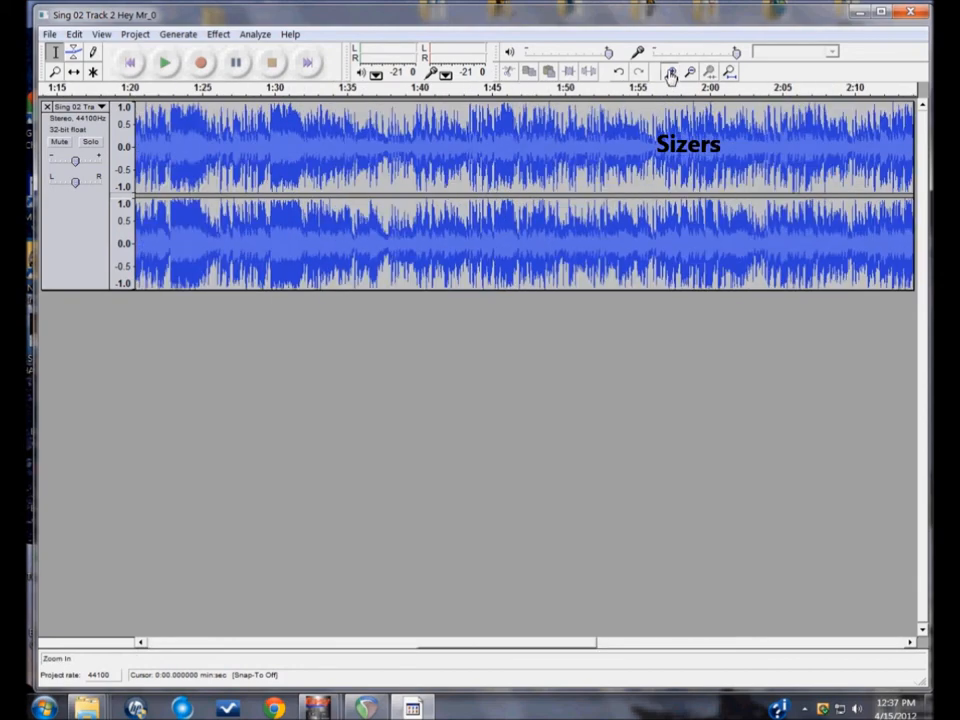
left_click(693, 70)
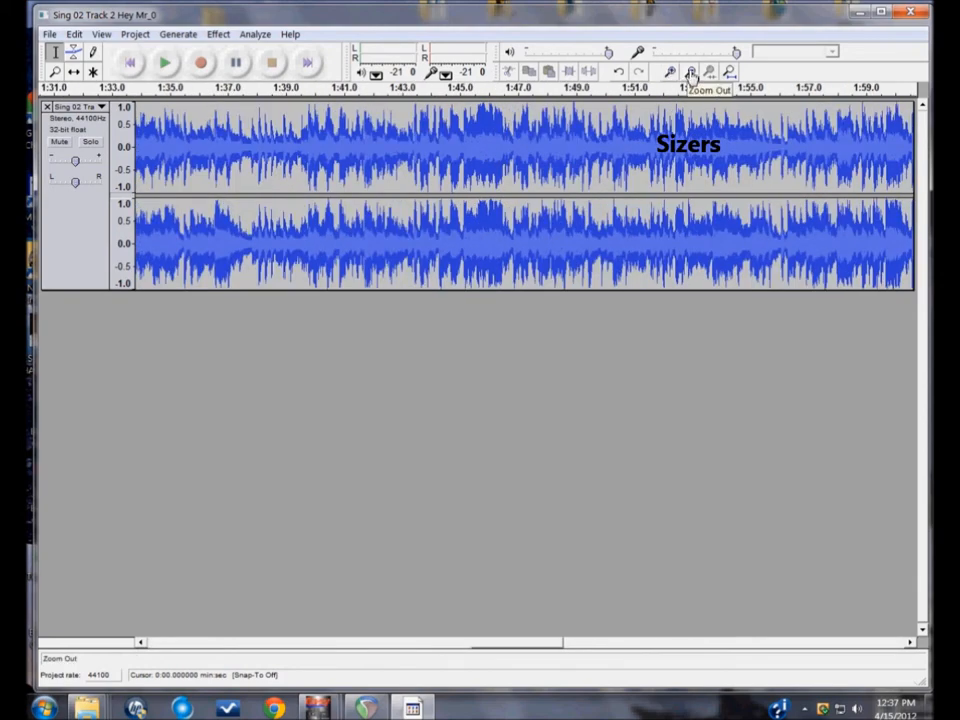
left_click(692, 71)
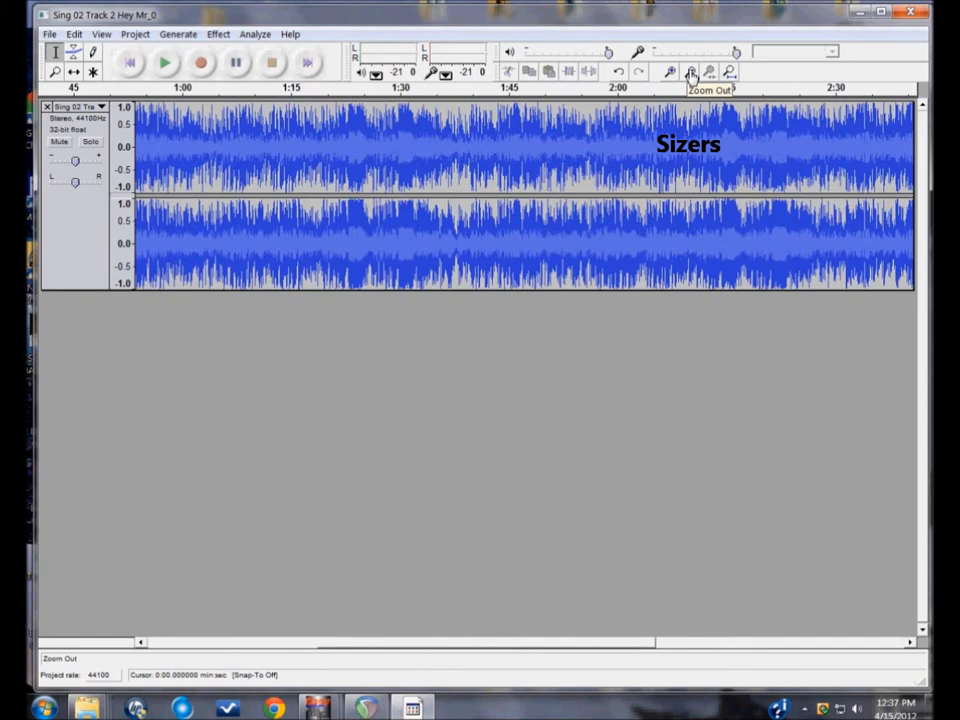
left_click(691, 71)
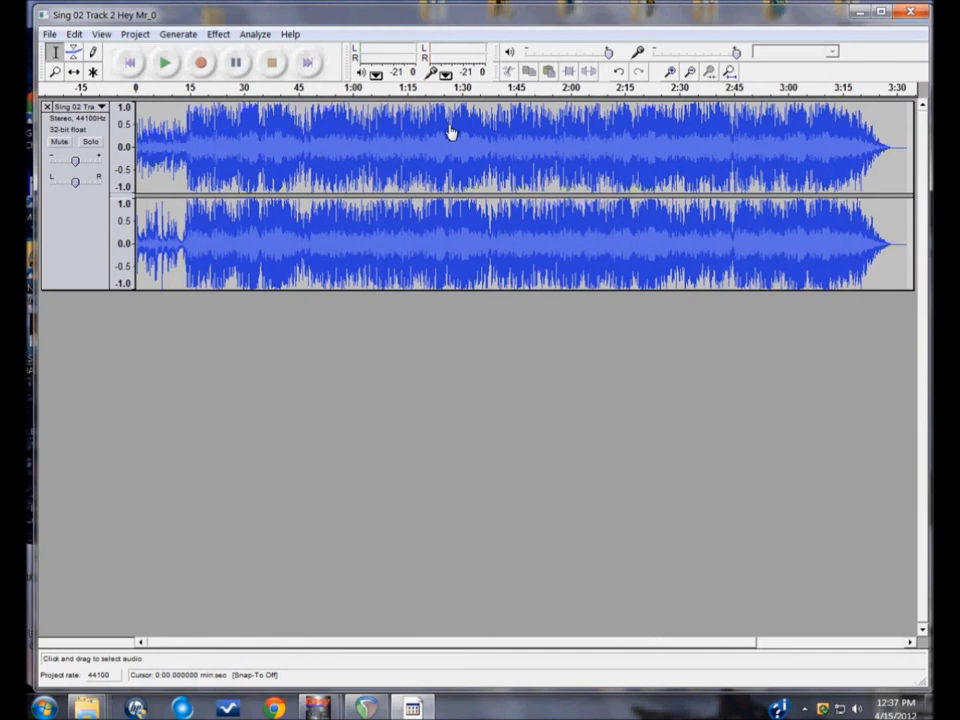
mouse_move(428, 133)
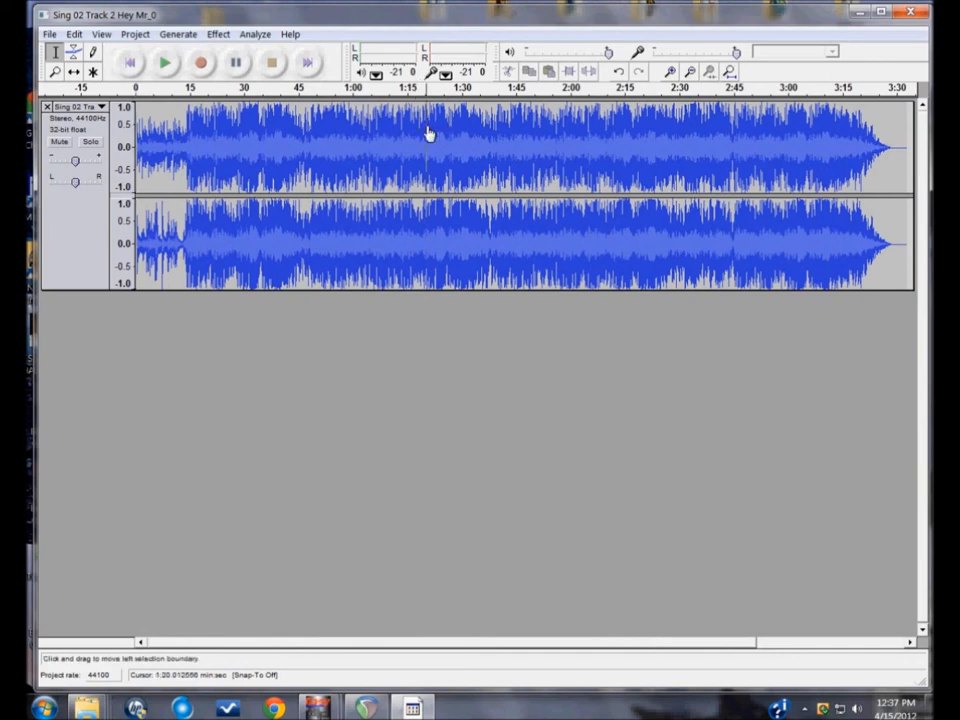
Place the playhead near 1:20 and select the song from about 1:19 to 1:36
left_click(160, 65)
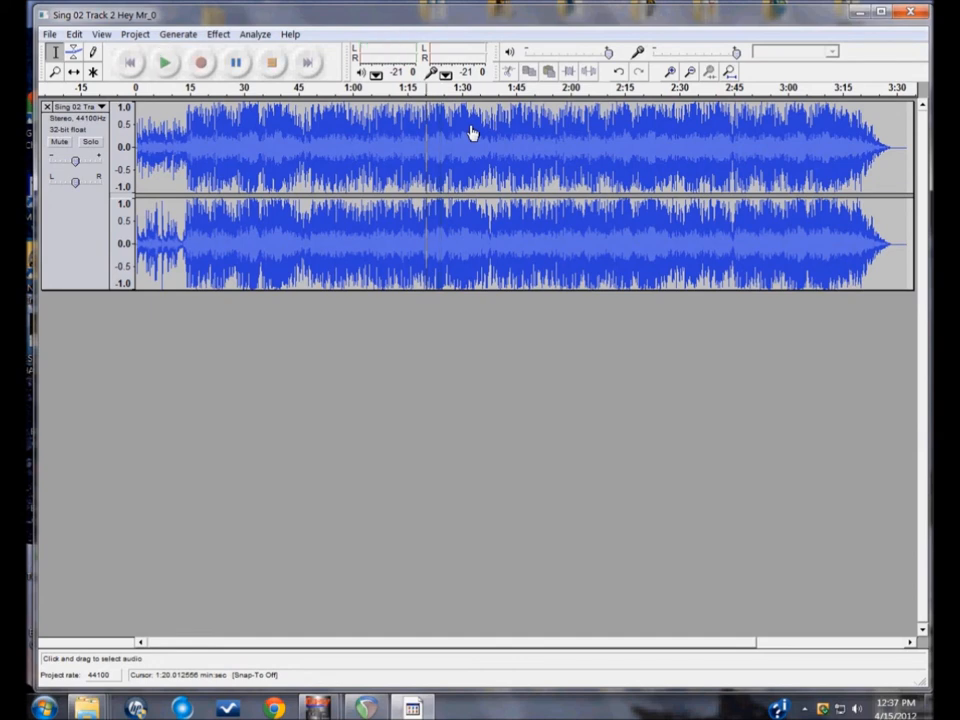
mouse_move(318, 138)
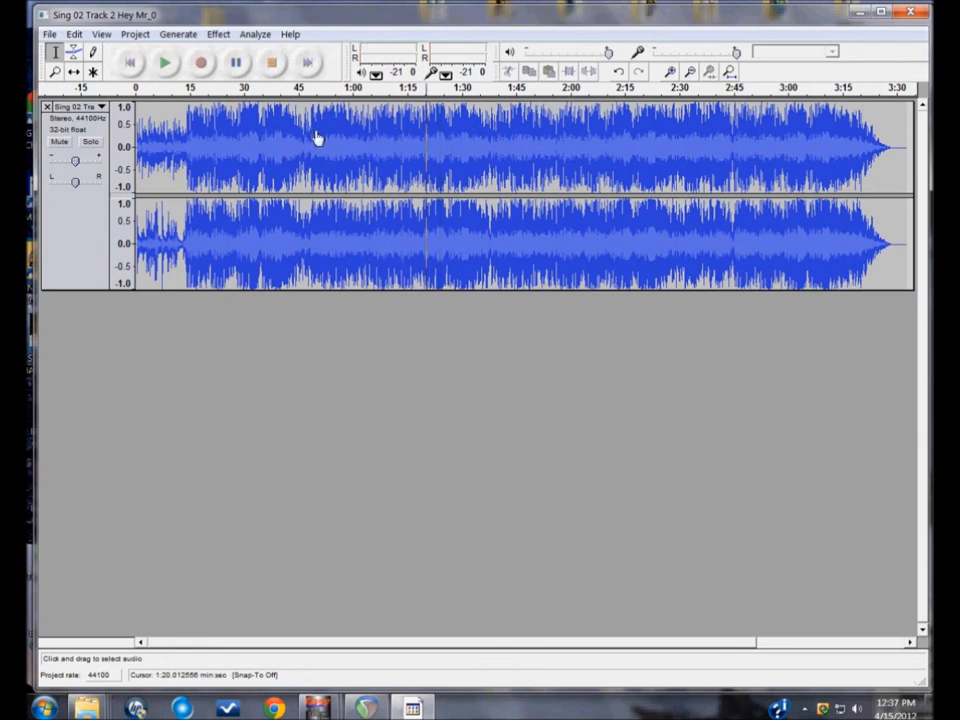
left_click_drag(318, 140, 285, 140)
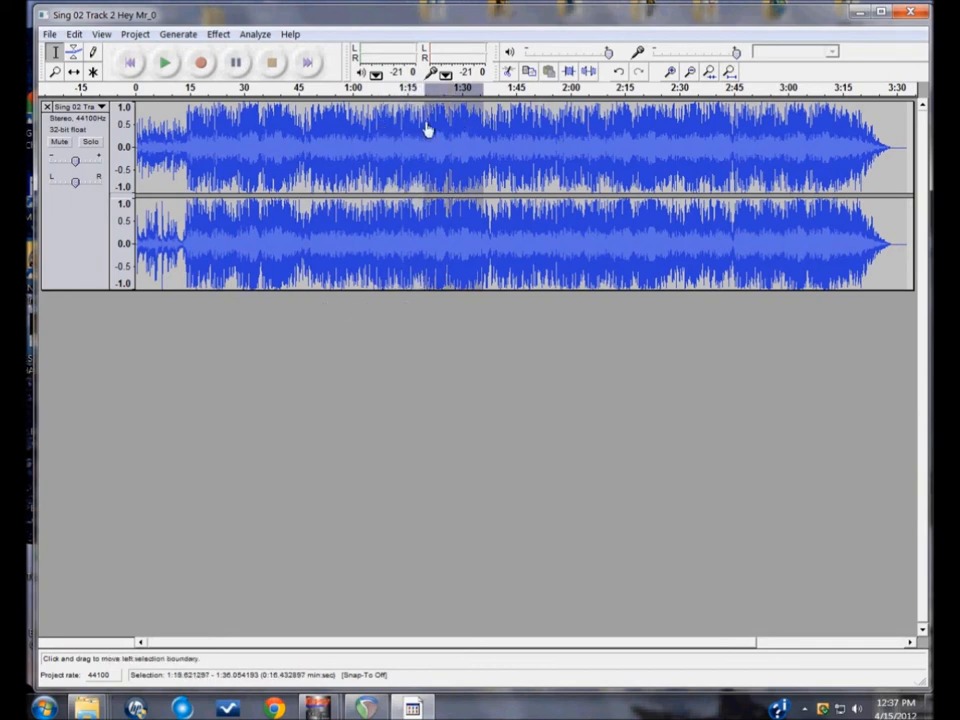
mouse_move(488, 127)
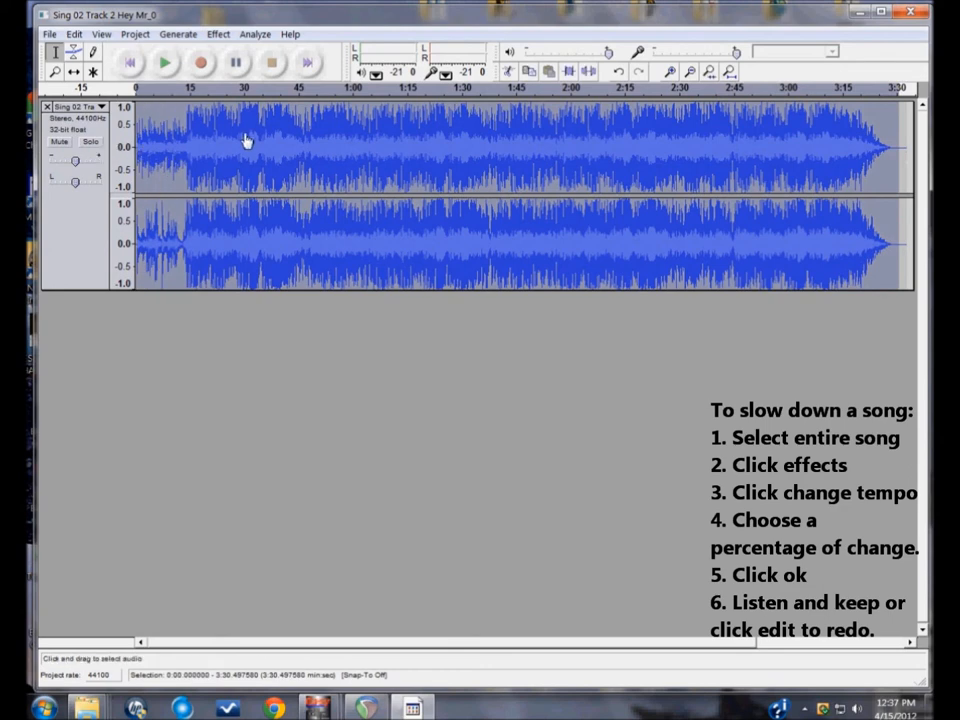
Open Effect > Change Tempo for the whole selected song
left_click(206, 35)
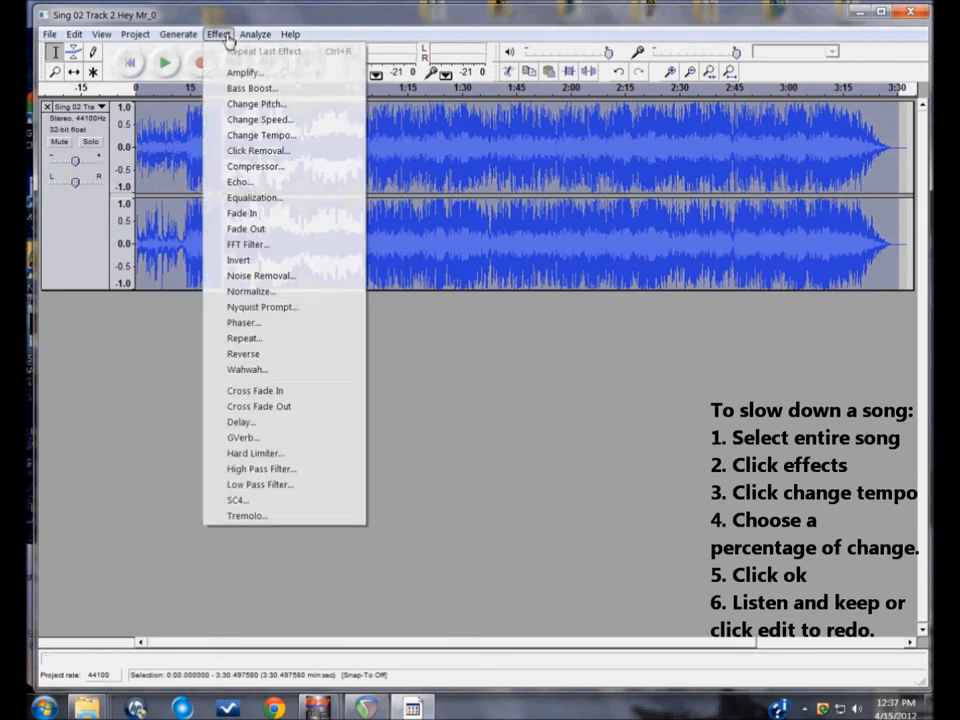
mouse_move(258, 110)
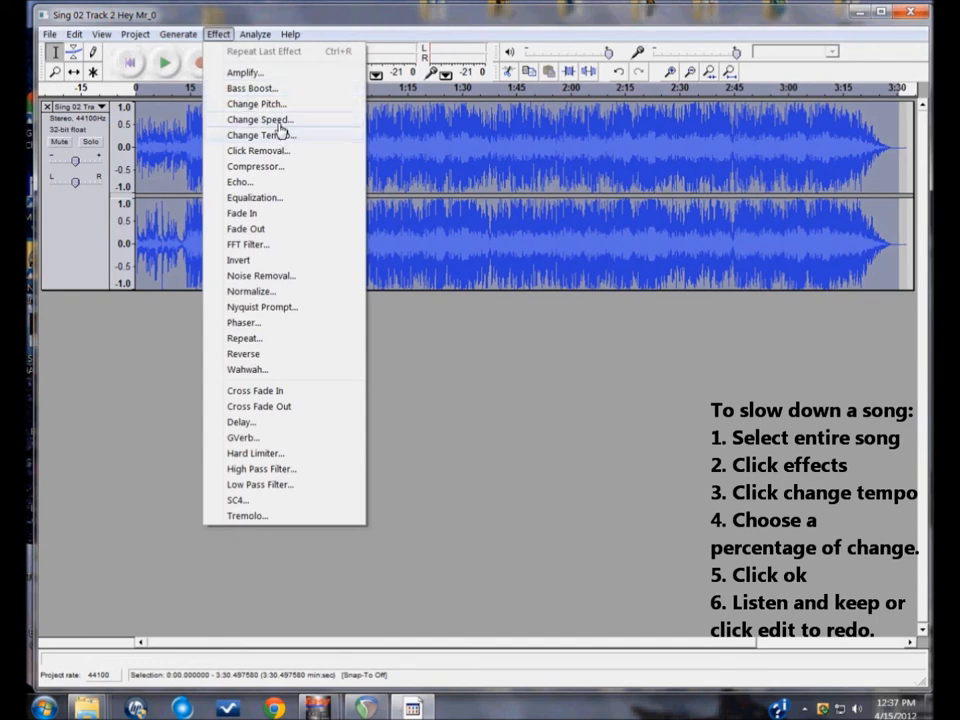
mouse_move(258, 103)
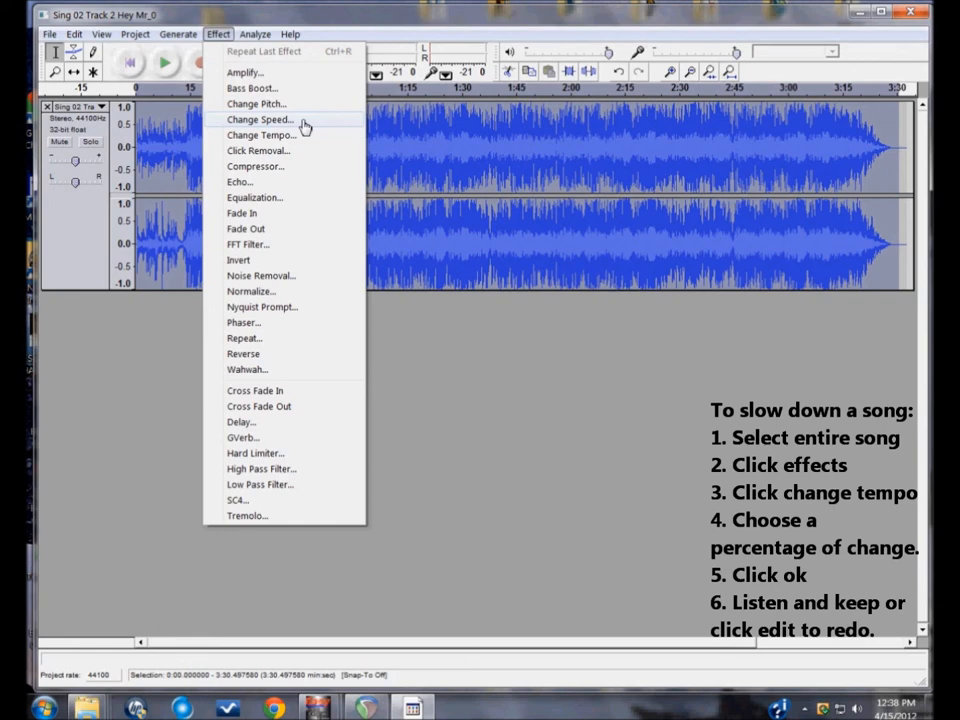
left_click(258, 135)
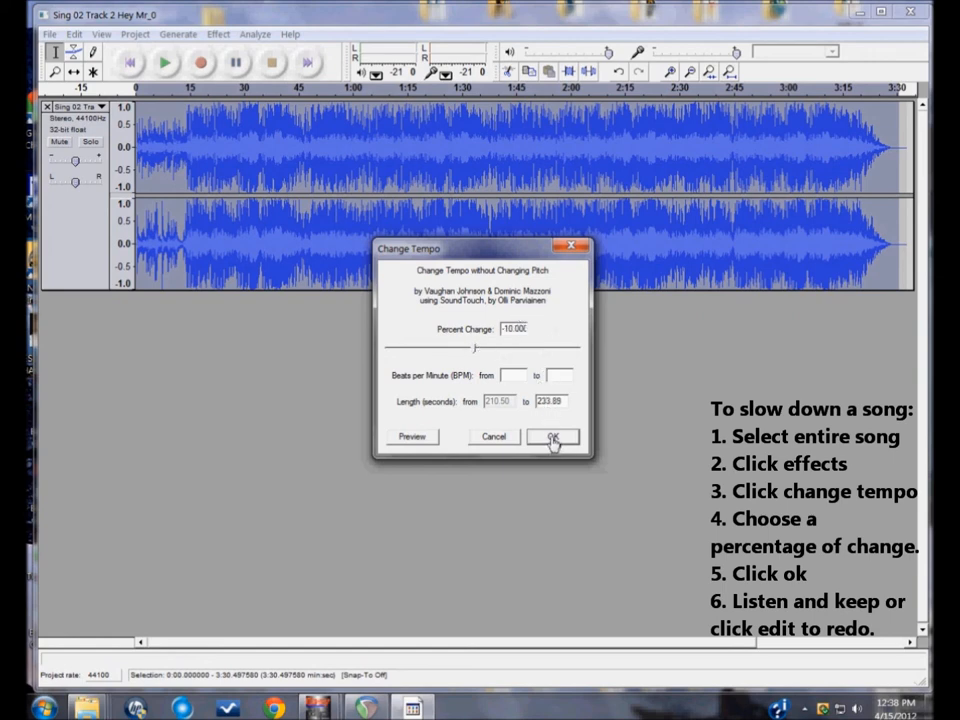
Apply a -10% tempo change, stretching the song from 210.50 to 233.89 seconds
left_click(552, 436)
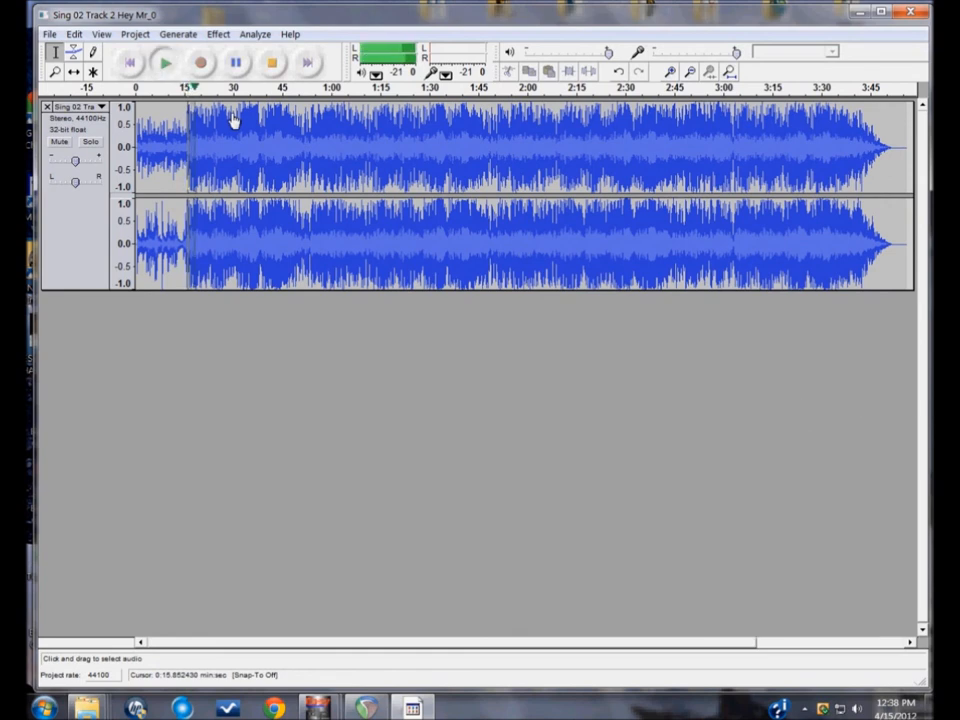
Stop playback, undo Change Tempo, and show Redo Change Tempo in the Edit menu
left_click(273, 62)
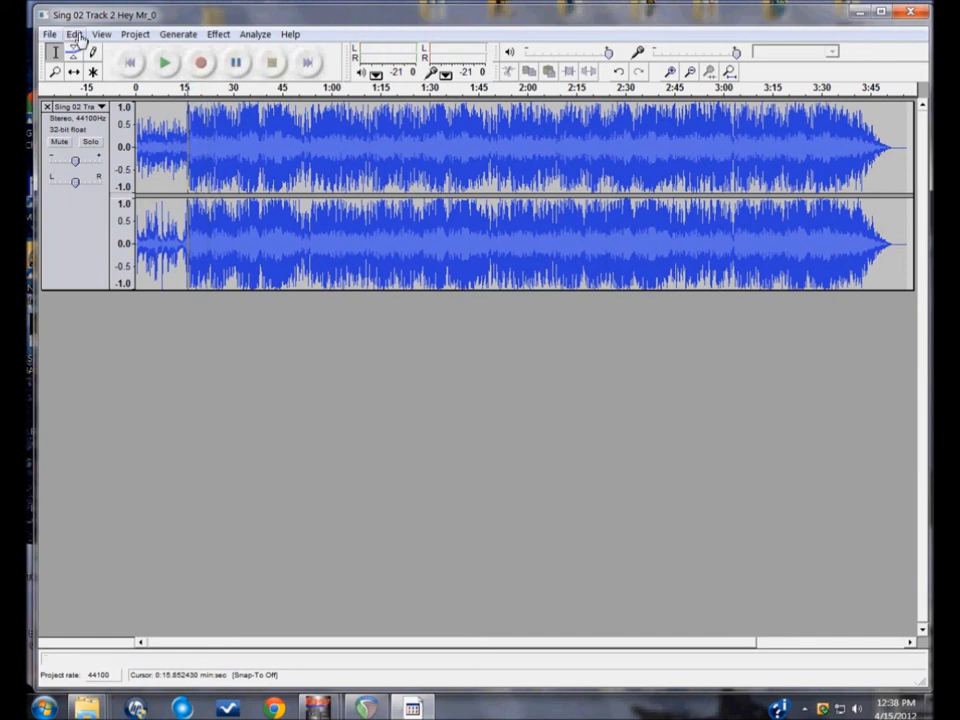
left_click(71, 37)
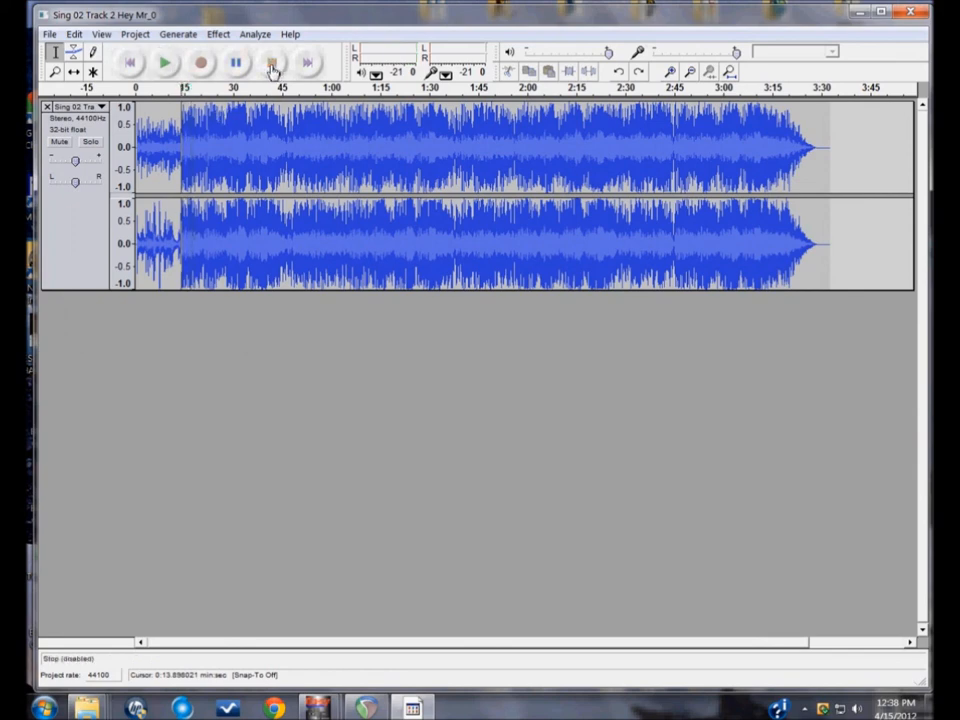
left_click(66, 36)
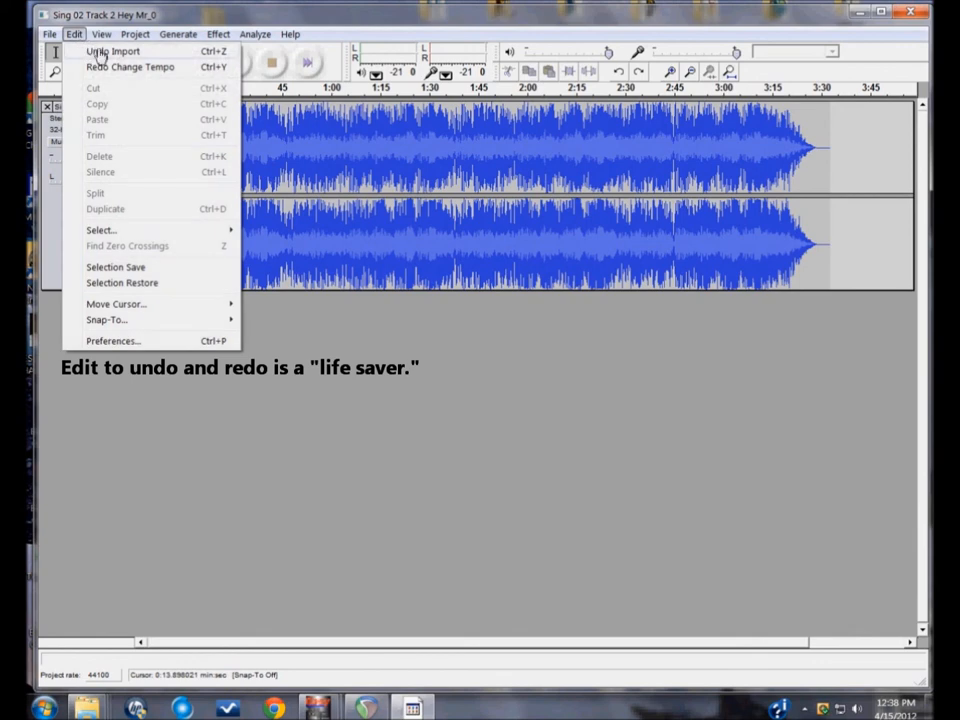
mouse_move(374, 162)
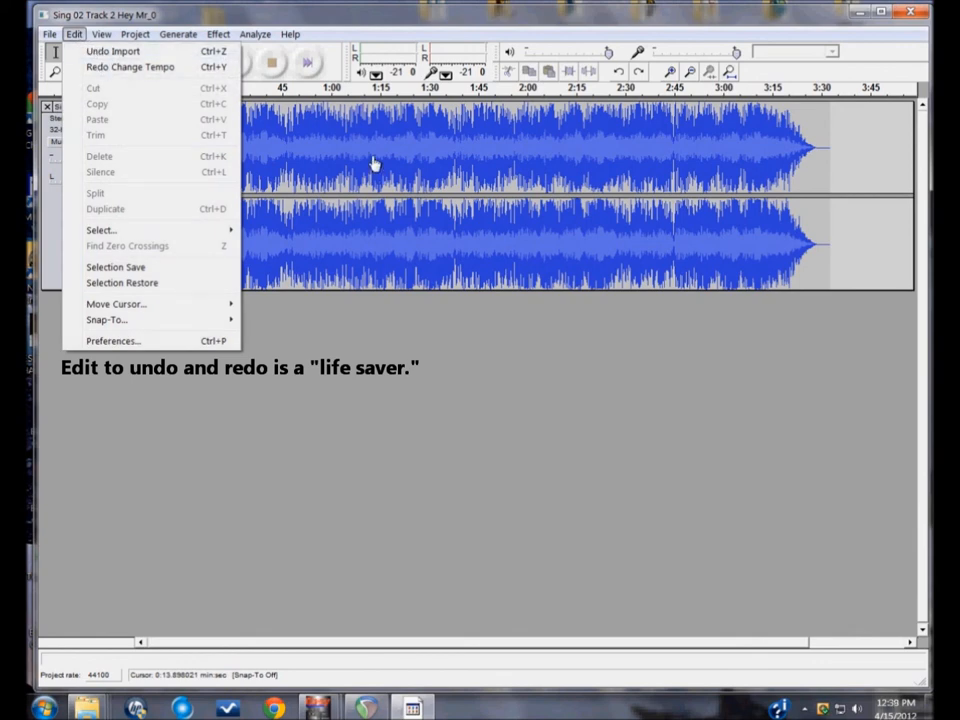